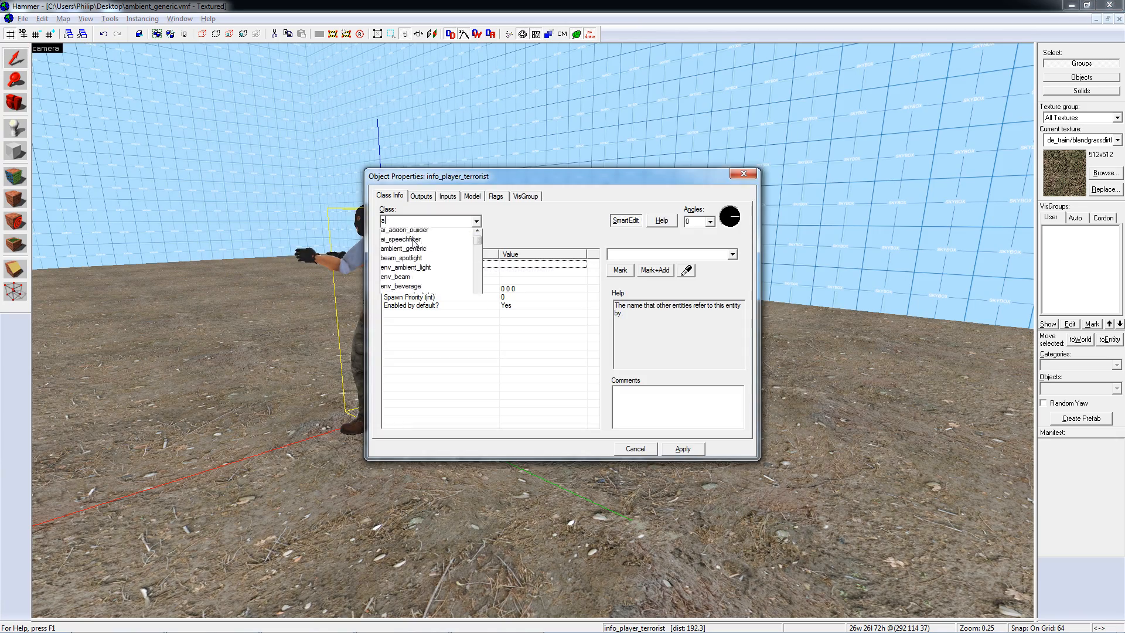
Step: Change the entity's class to ambient_generic via the Class field
{"action": "type", "text": "mbi"}
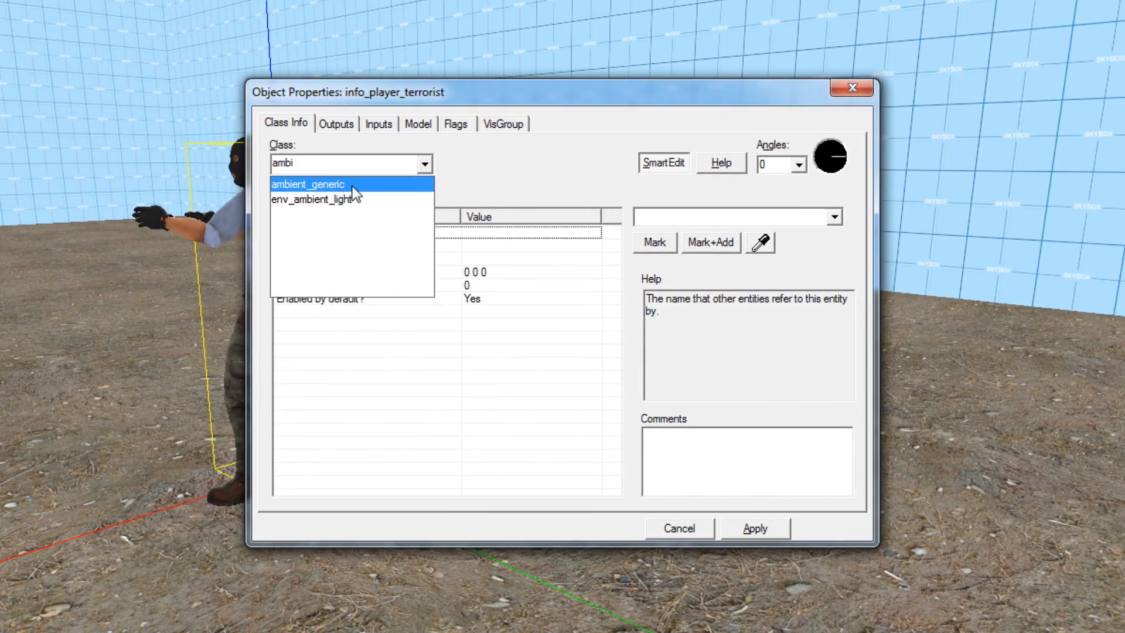
{"action": "left_click", "coordinate": [307, 184]}
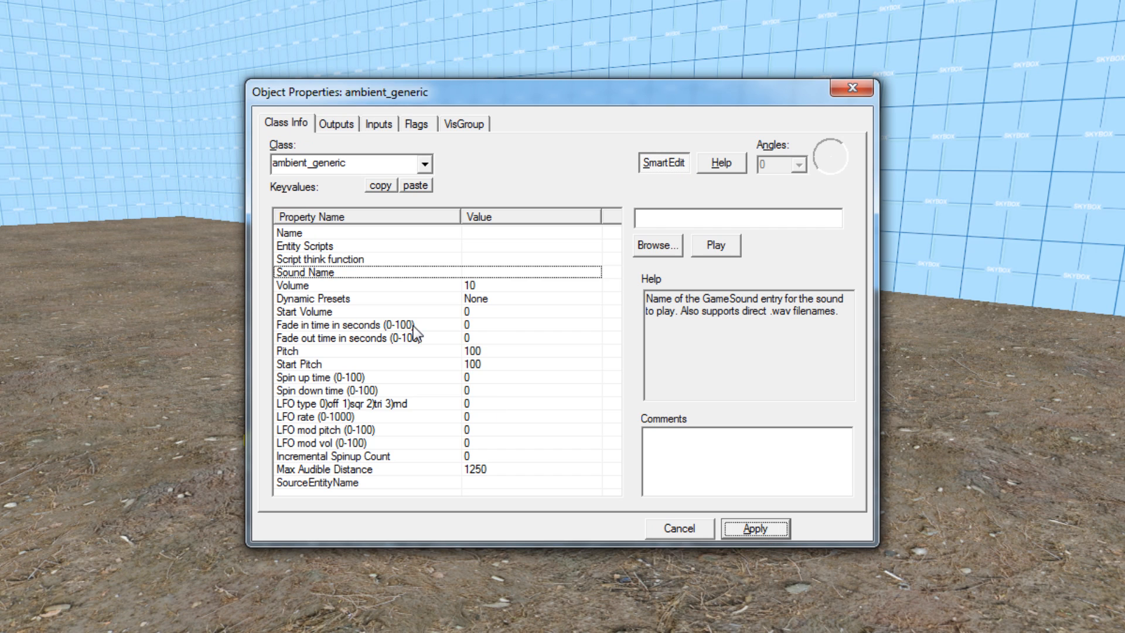
Step: Choose ambient\animal\bird_flapping_1.wav as the Sound Name with autoplay preview on
{"action": "left_click", "coordinate": [655, 245]}
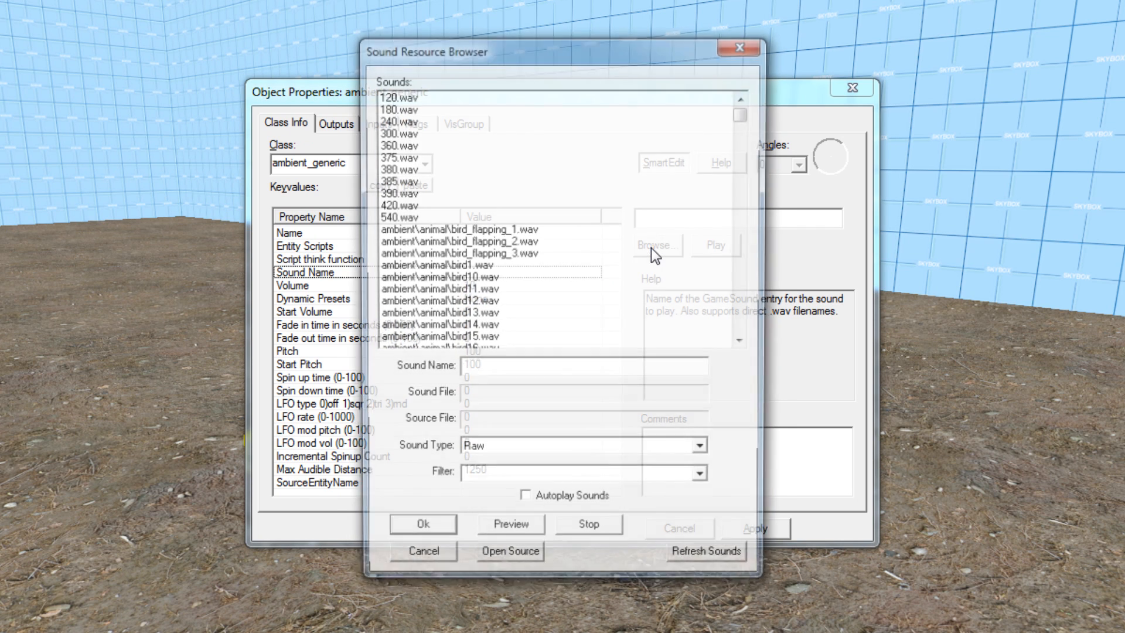
{"action": "left_click", "coordinate": [525, 504]}
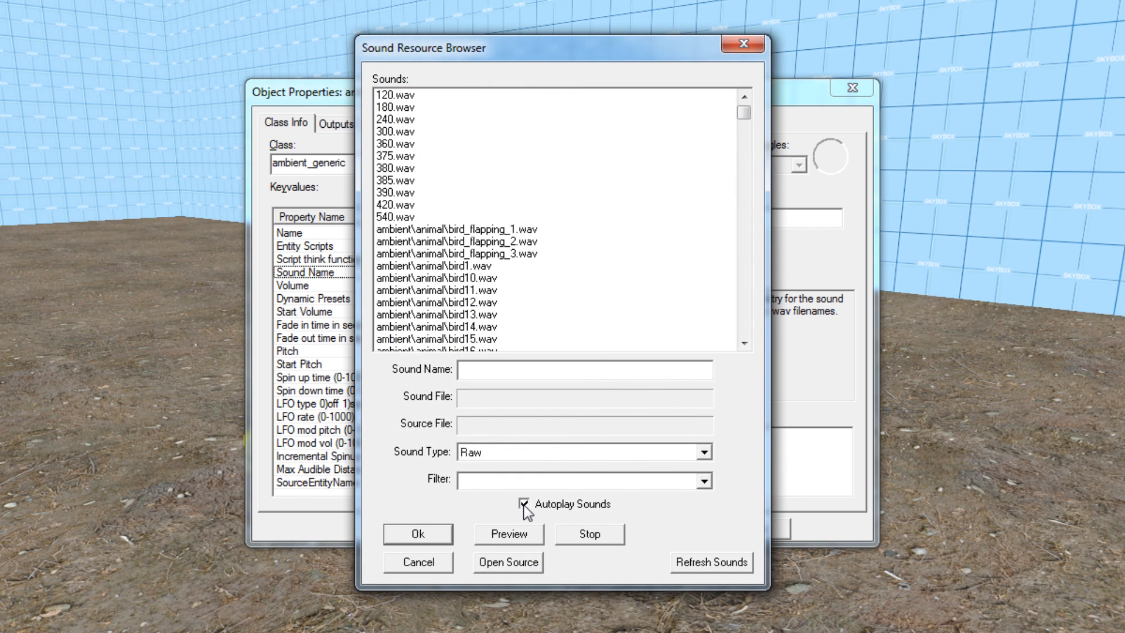
{"action": "left_click", "coordinate": [455, 228]}
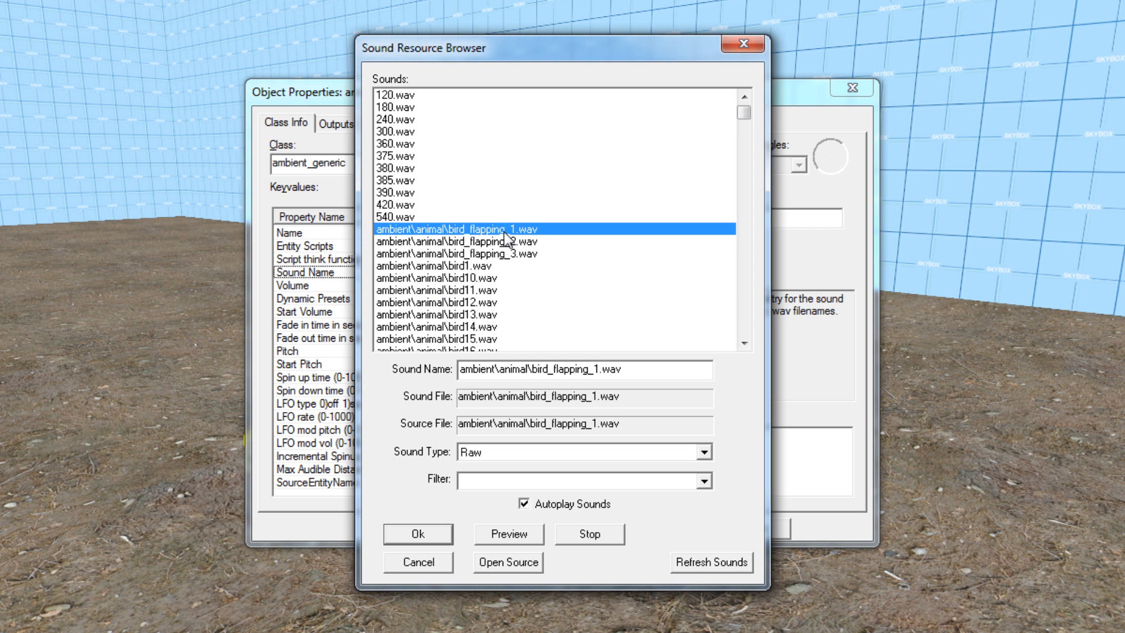
{"action": "left_click", "coordinate": [417, 535]}
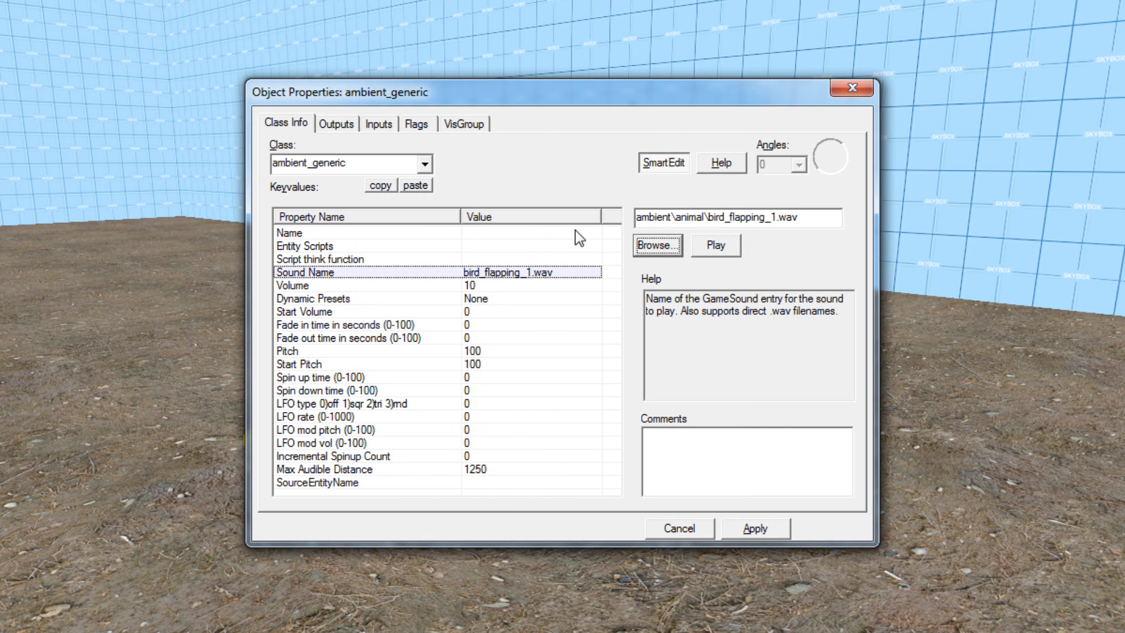
Step: Name the entity sound_birds and set Max Audible Distance to 2000
{"action": "type", "text": "sound_birds"}
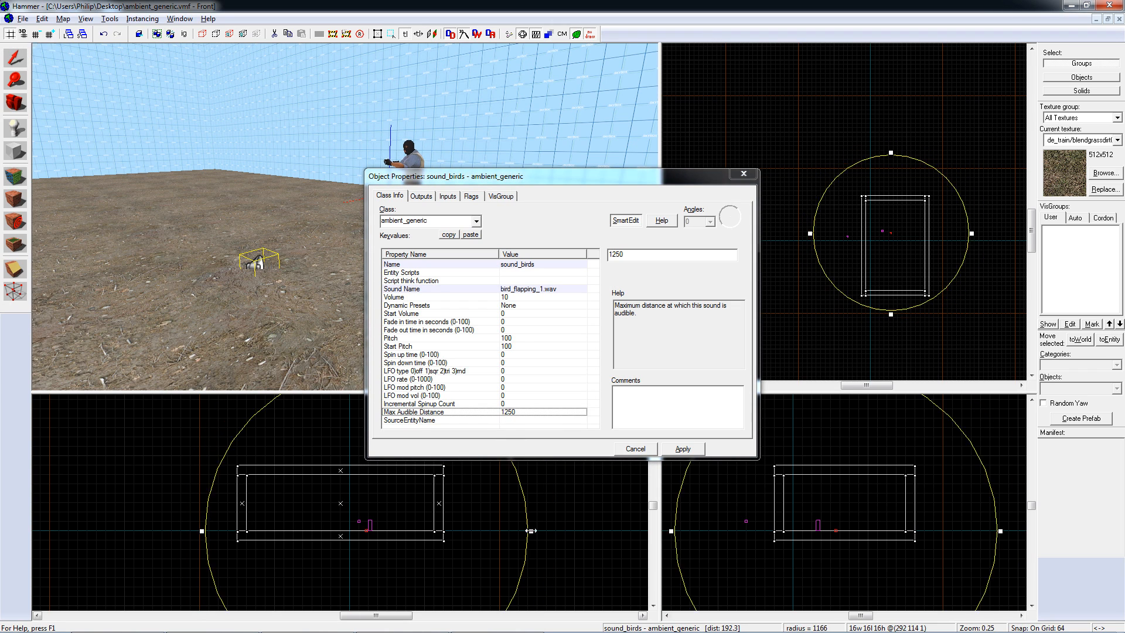
{"action": "type", "text": "2"}
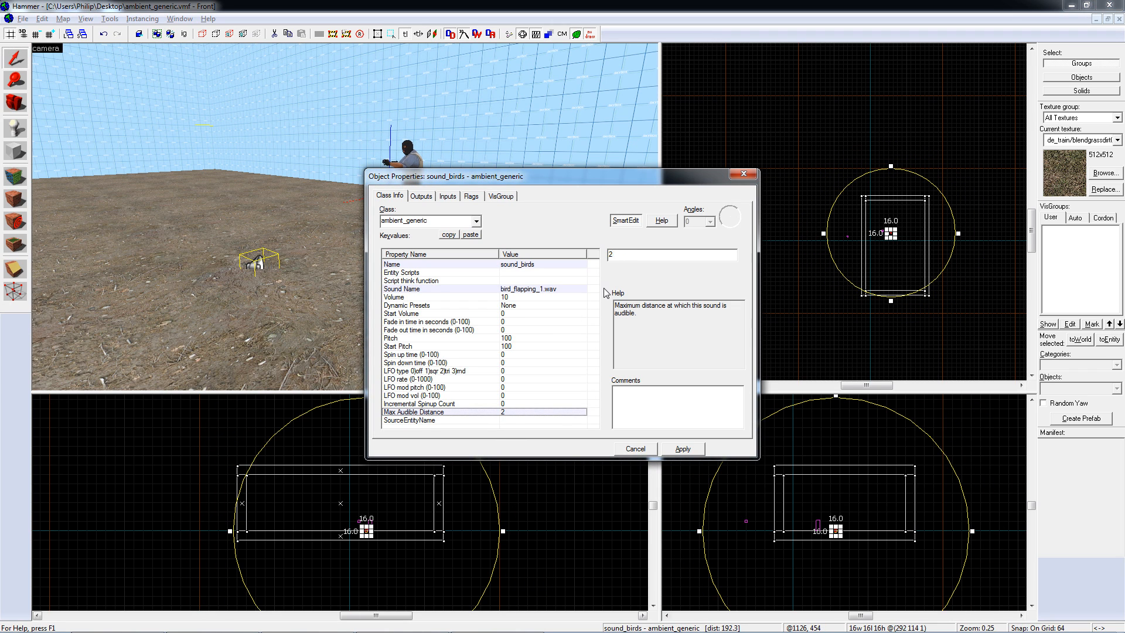
{"action": "type", "text": "2000"}
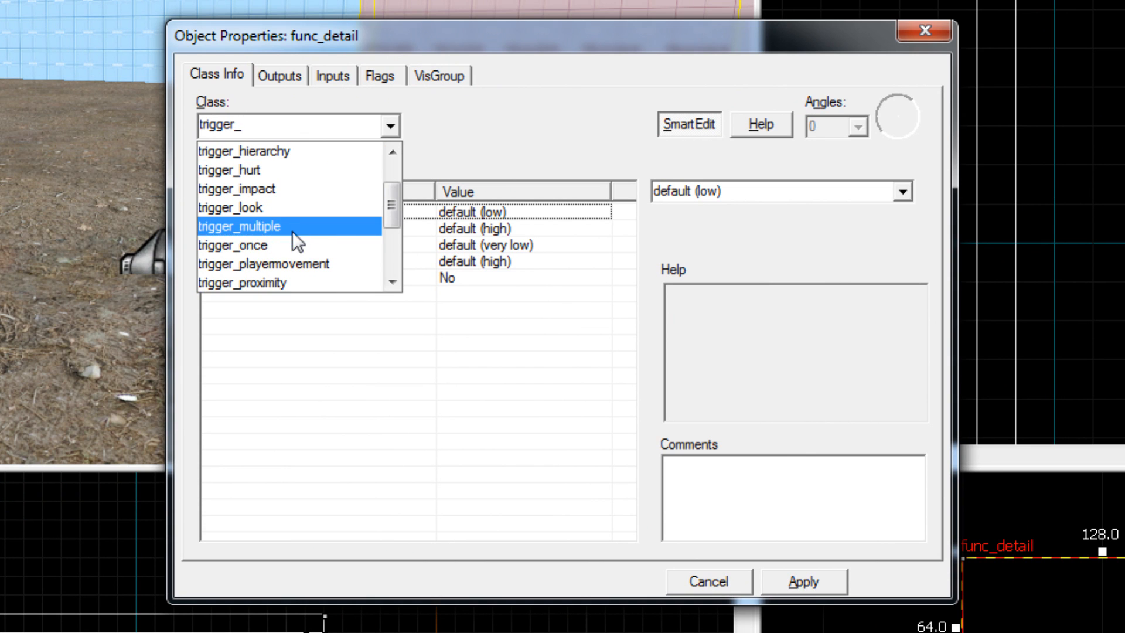
Step: Make the brush a trigger_once with an OnStartTouch output firing PlaySound on sound_birds
{"action": "left_click", "coordinate": [232, 245]}
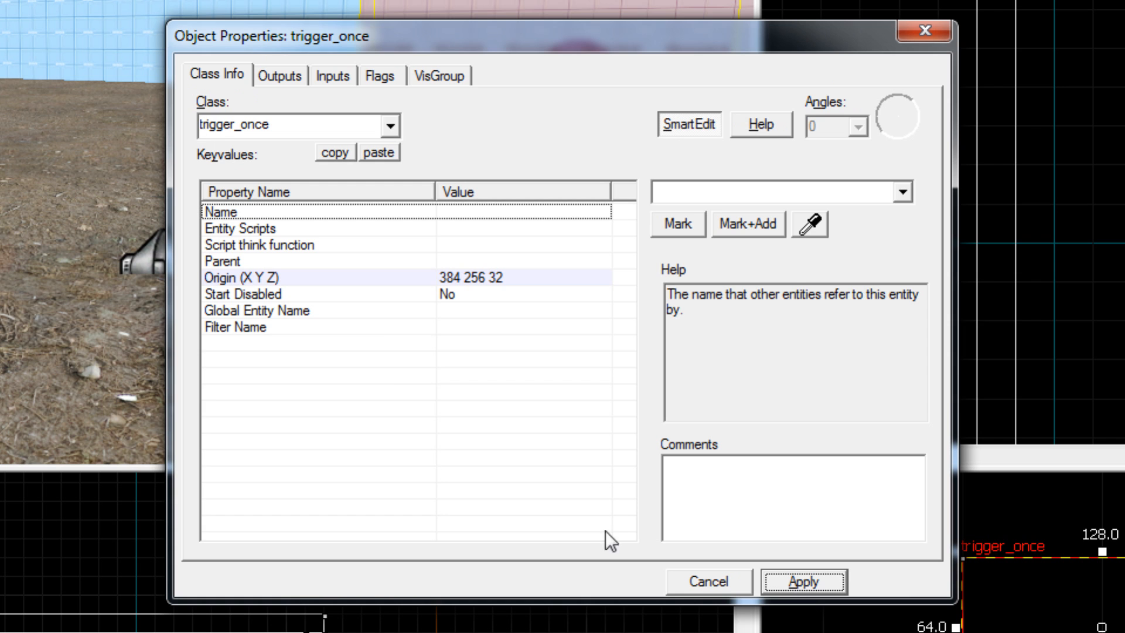
{"action": "left_click", "coordinate": [280, 75]}
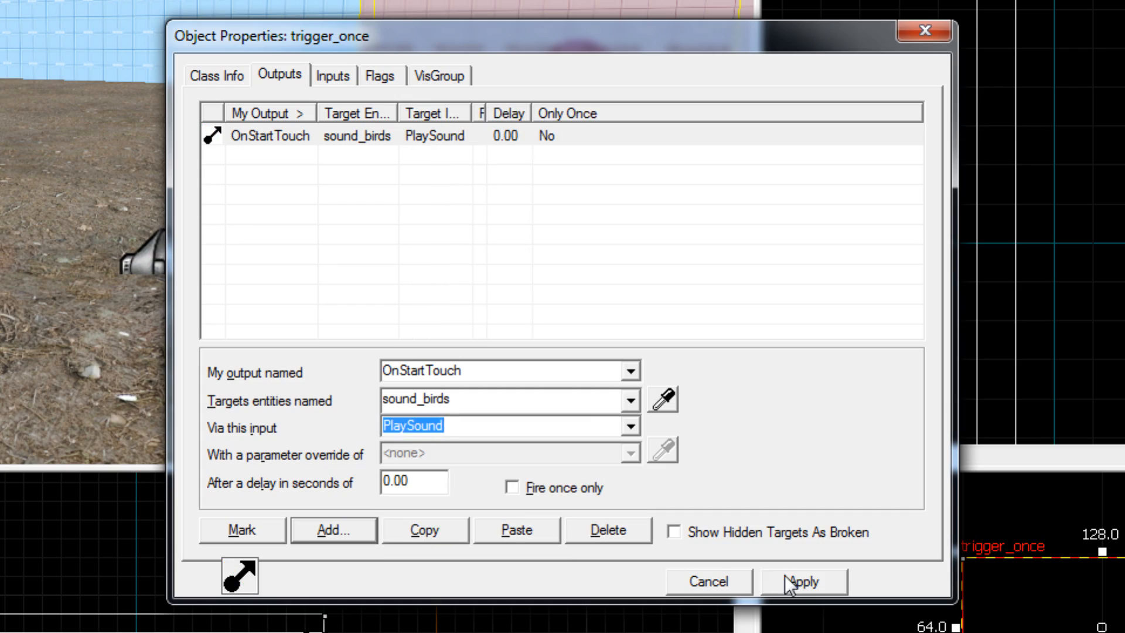
{"action": "left_click", "coordinate": [802, 581]}
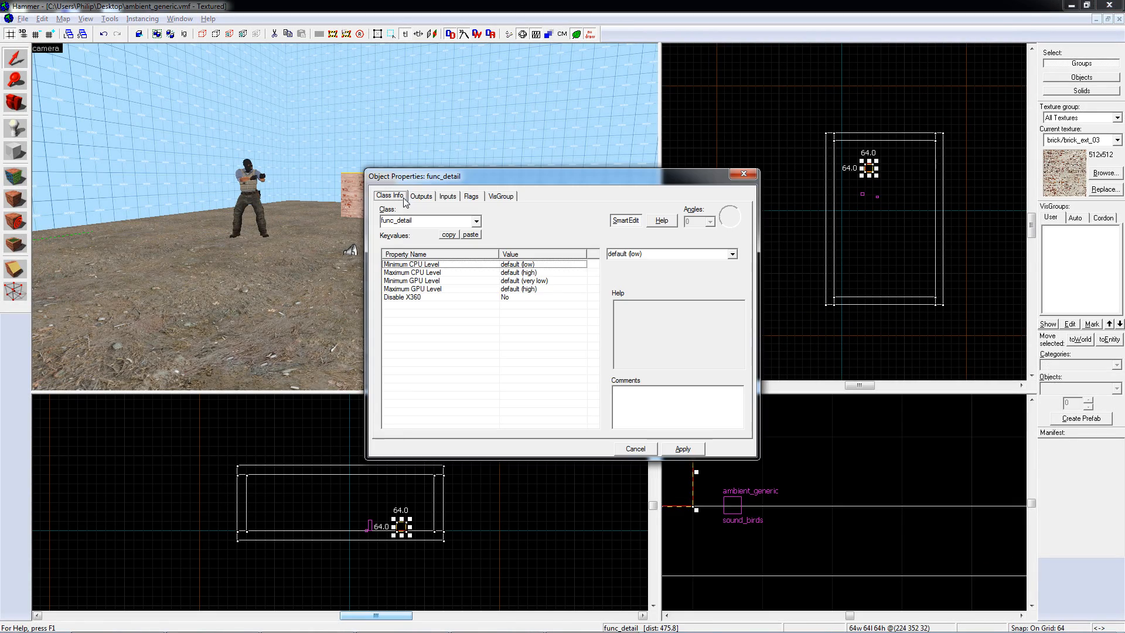
Step: Set the brick brush's class to func_button
{"action": "type", "text": "but"}
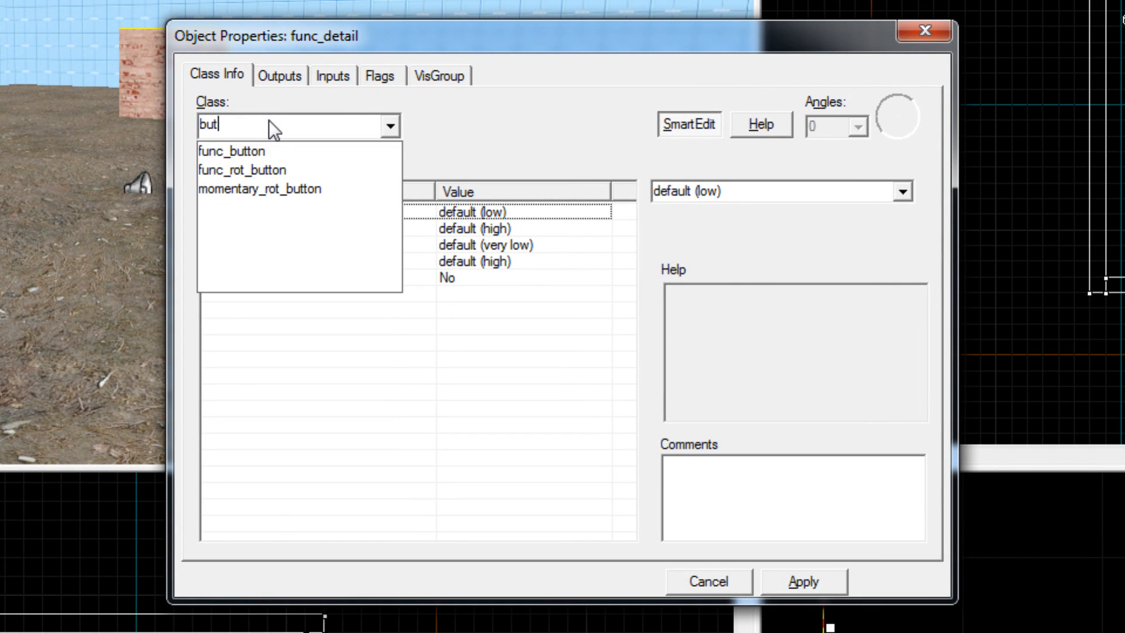
{"action": "left_click", "coordinate": [231, 152]}
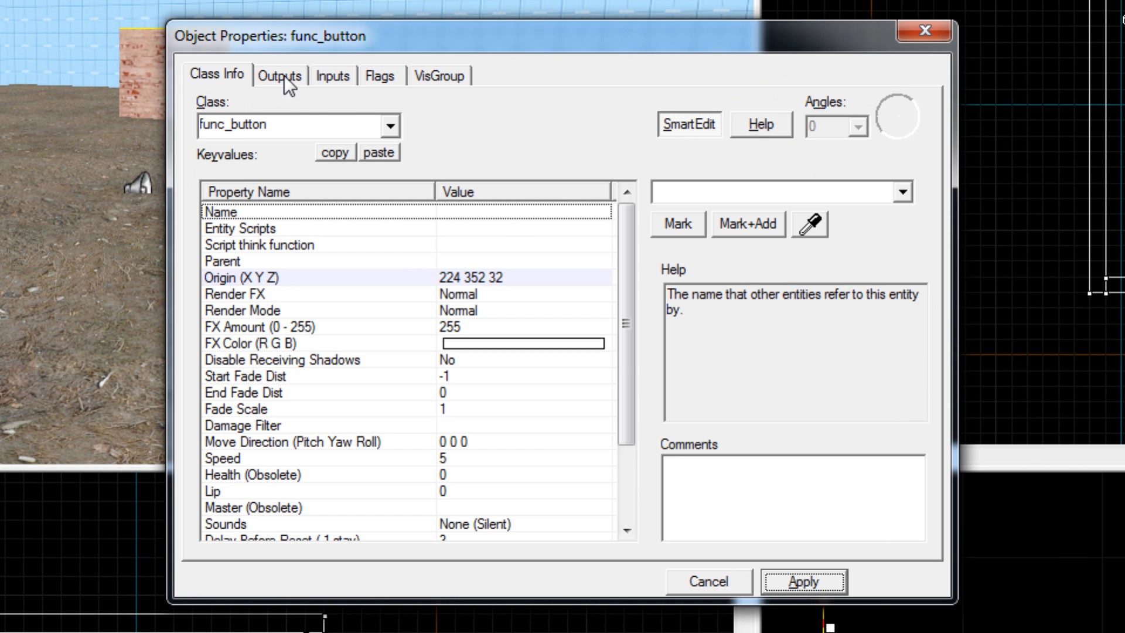
{"action": "left_click", "coordinate": [278, 75]}
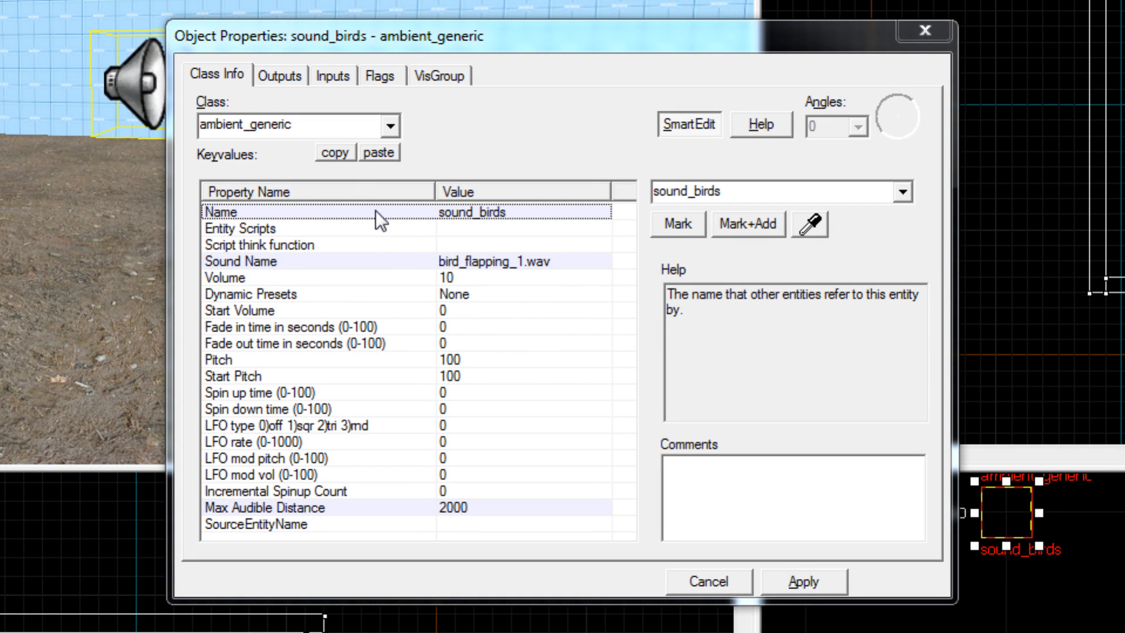
Step: Clear the Start Silent flag on sound_birds and apply it
{"action": "left_click", "coordinate": [380, 75]}
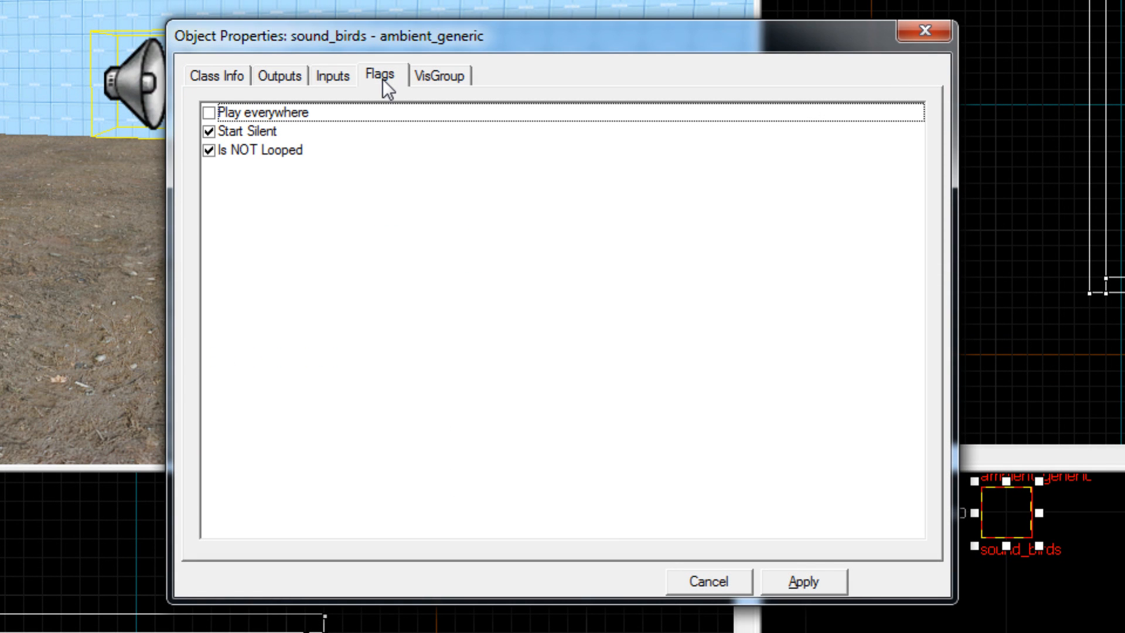
{"action": "left_click", "coordinate": [210, 131]}
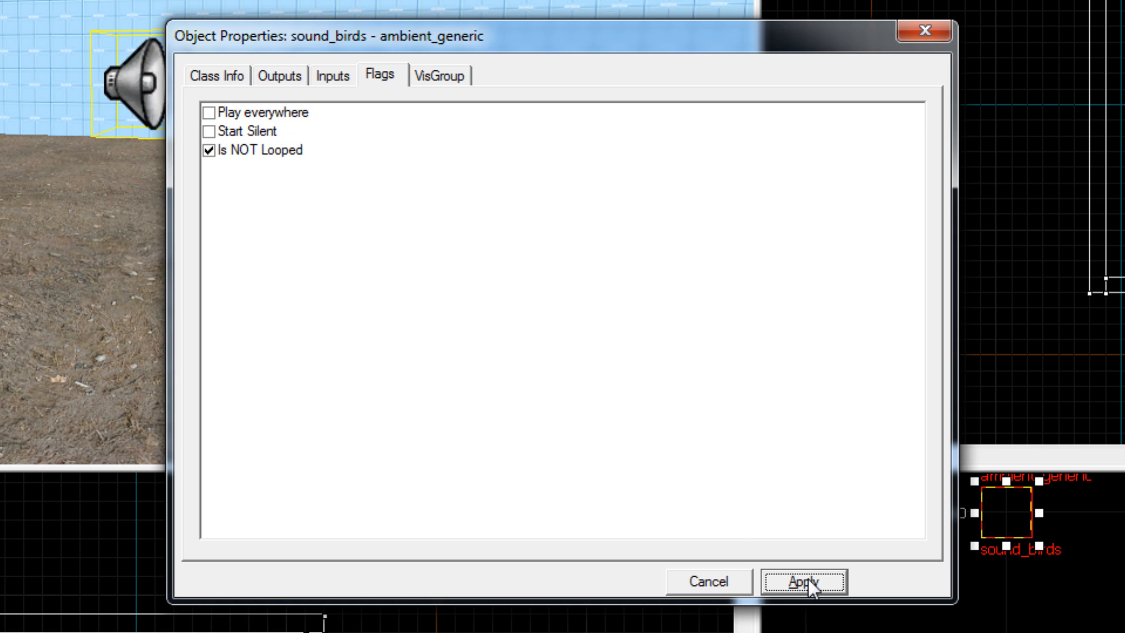
{"action": "left_click", "coordinate": [209, 152]}
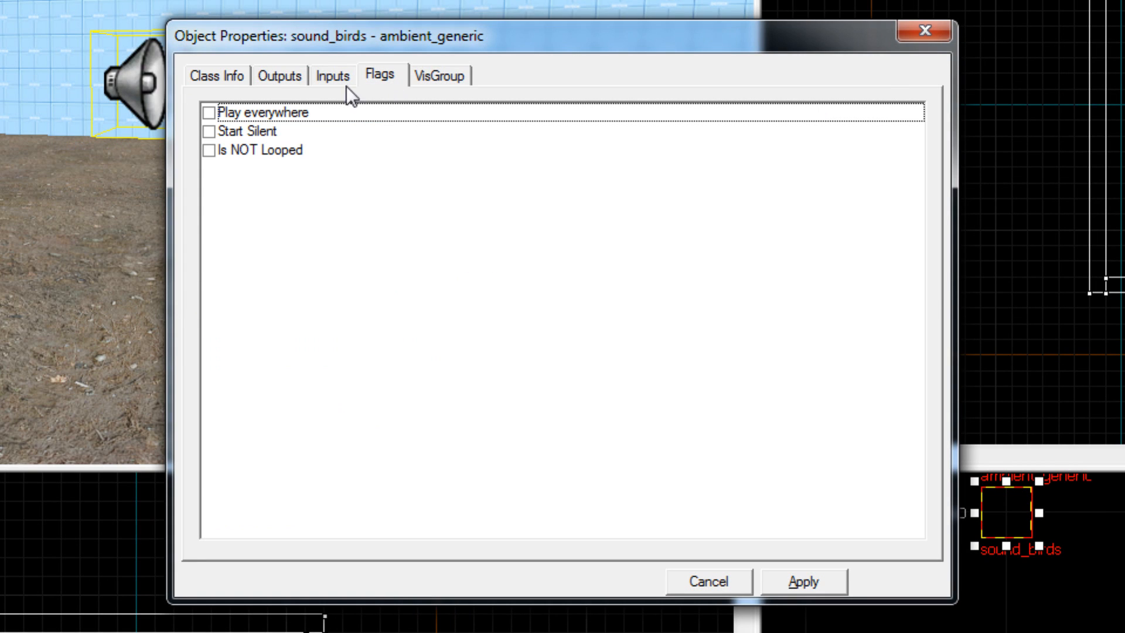
Step: Enable the Play everywhere flag on sound_birds
{"action": "left_click", "coordinate": [210, 113]}
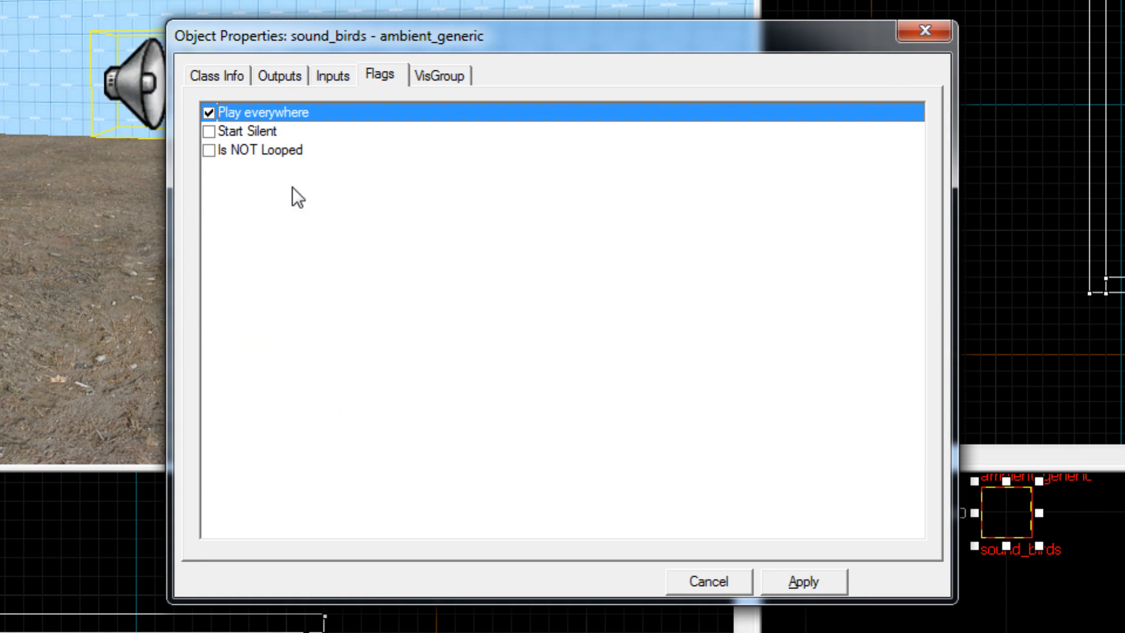